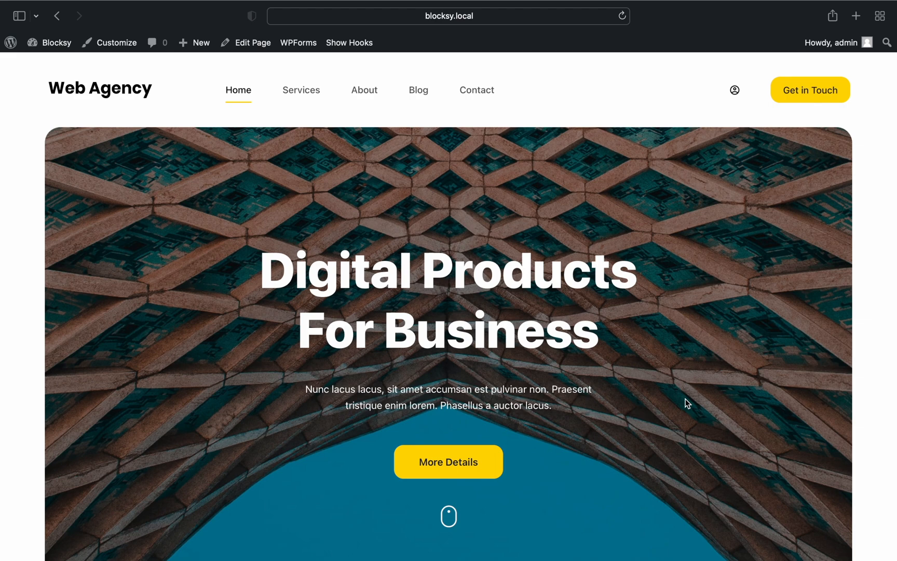
mouse_move(498, 340)
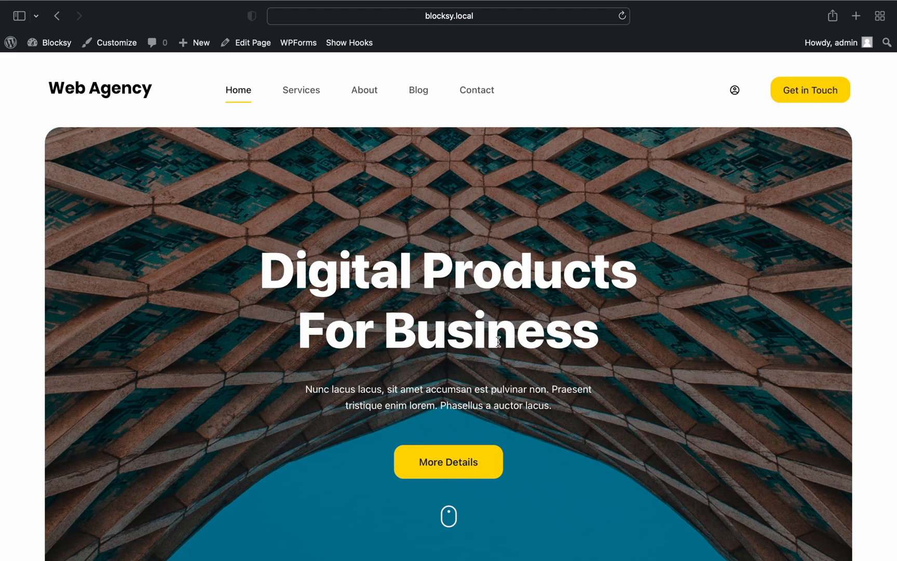
Activate the Post Types Extra extension from the Blocksy dashboard's free extensions list.
click(56, 42)
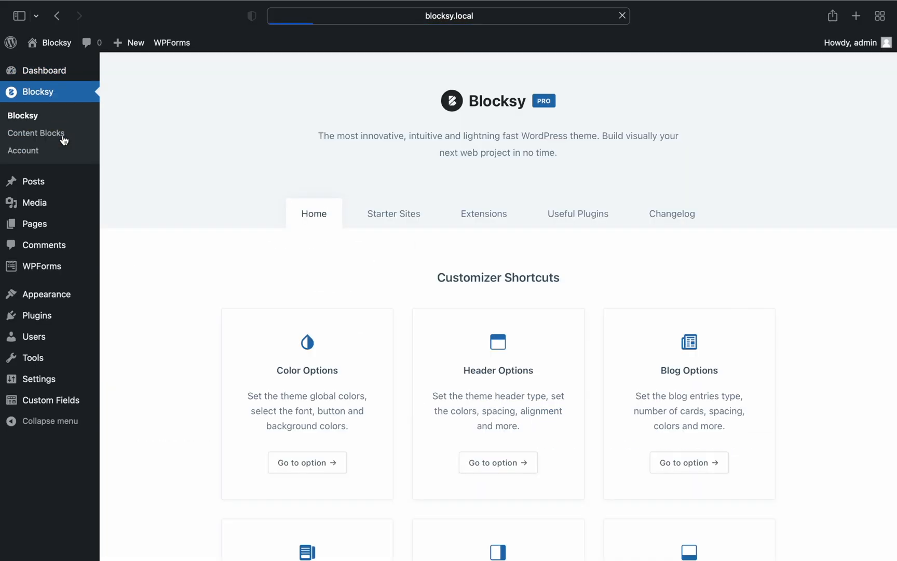
click(483, 213)
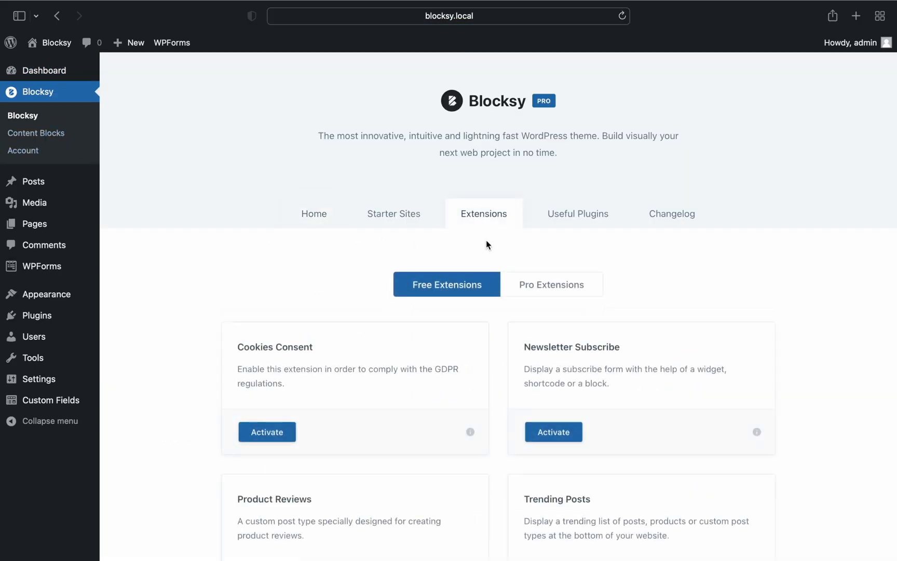
click(550, 284)
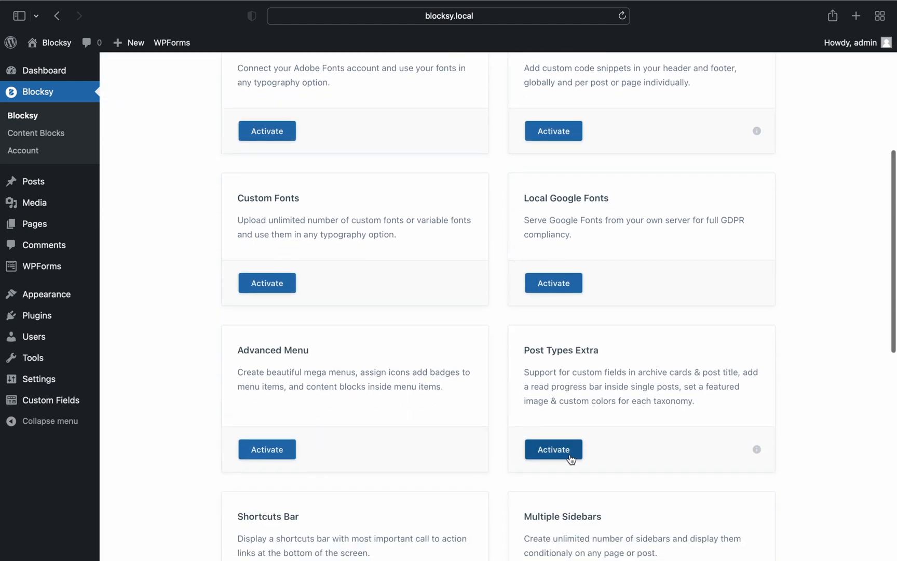
click(553, 449)
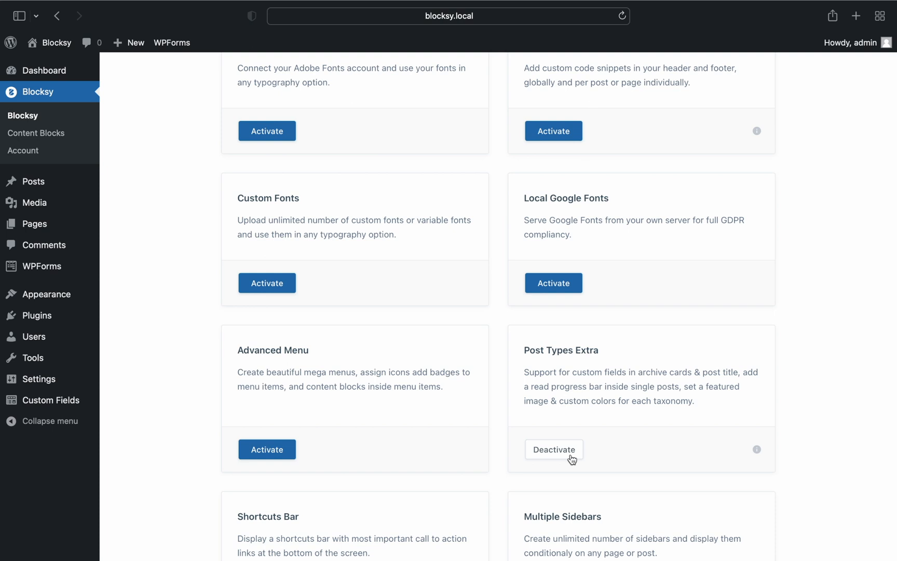
mouse_move(32, 181)
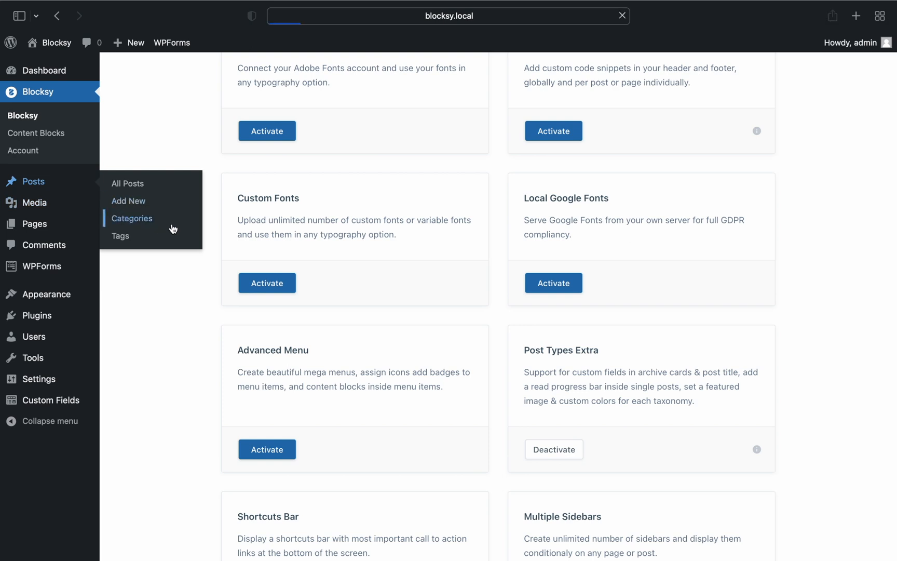
Edit the news category and choose the yellow tablet photo as its featured image.
click(133, 218)
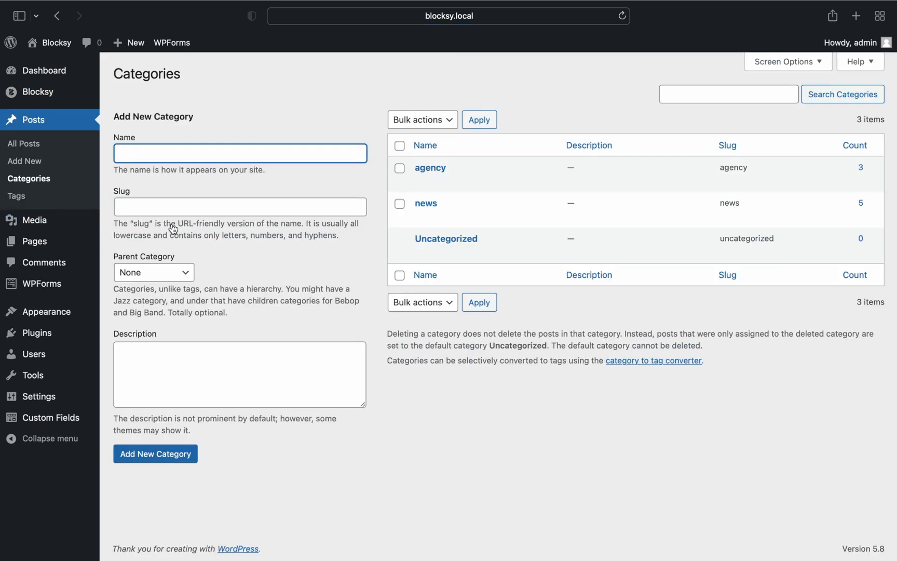
mouse_move(425, 203)
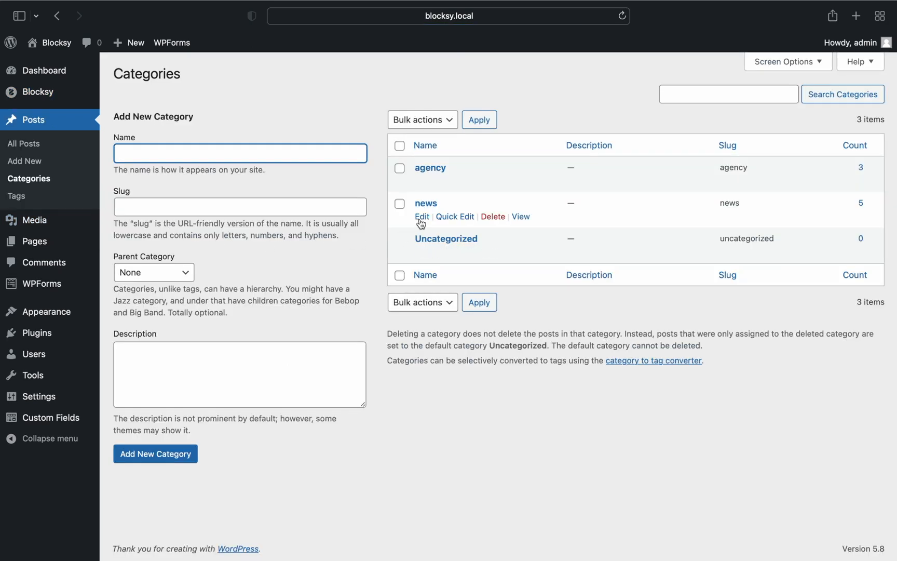
click(421, 217)
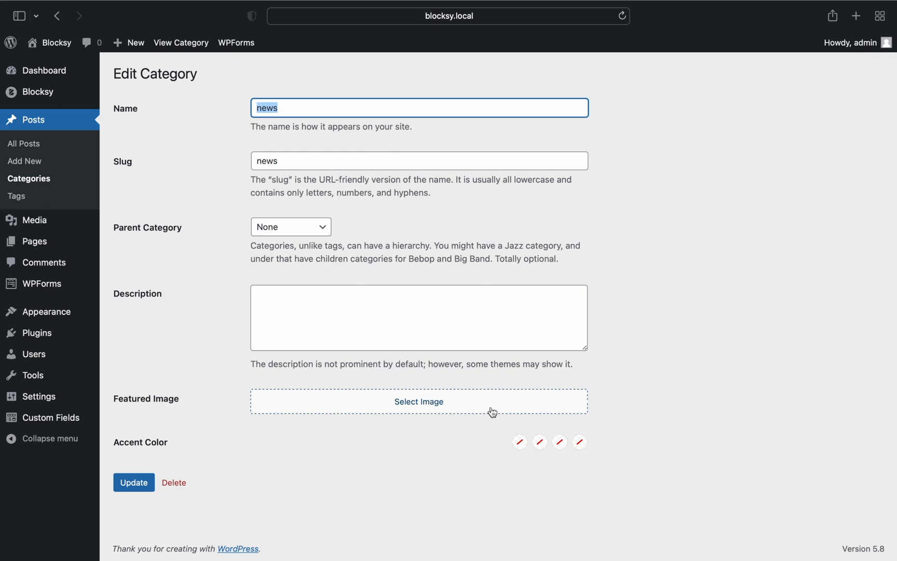
click(418, 401)
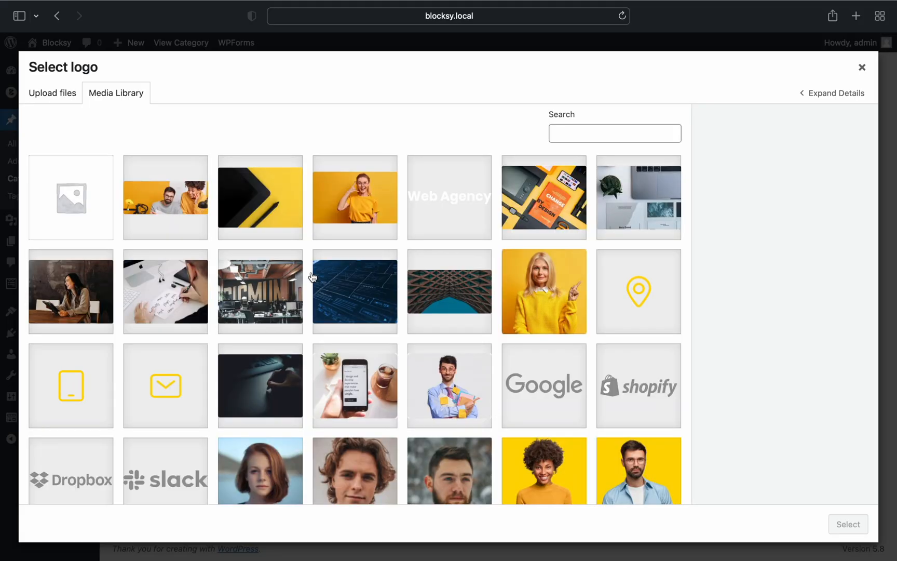
click(259, 197)
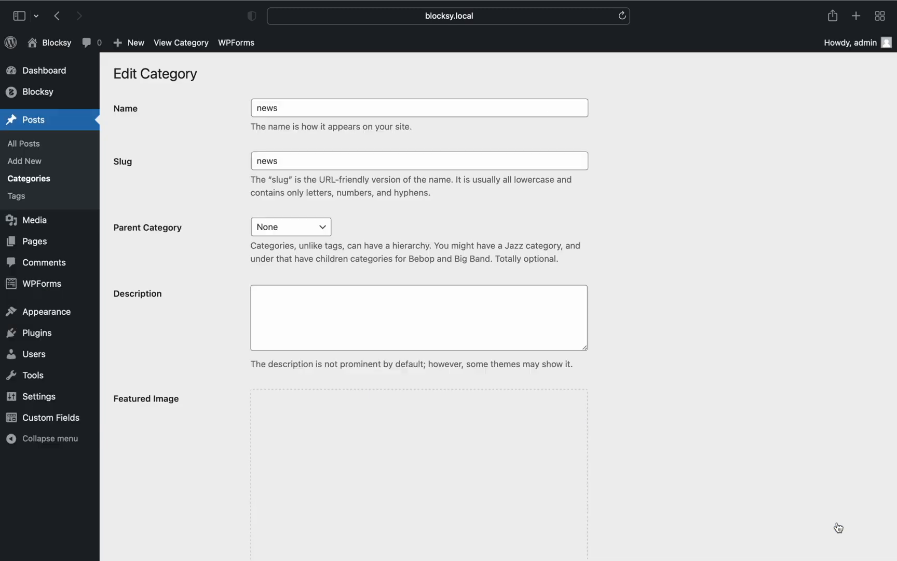
Give the news category dark grey and yellow accent colours and update it.
scroll(down, 3)
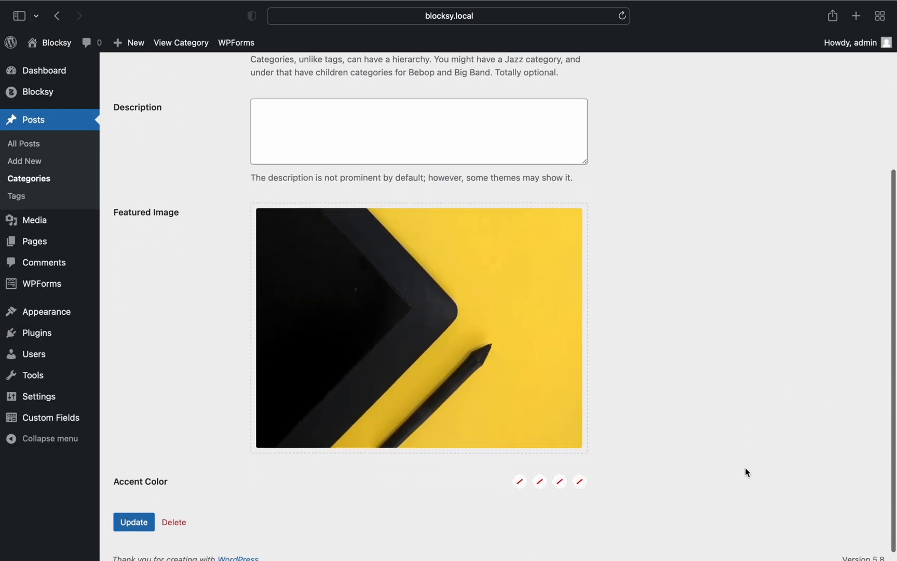
scroll(down, 3)
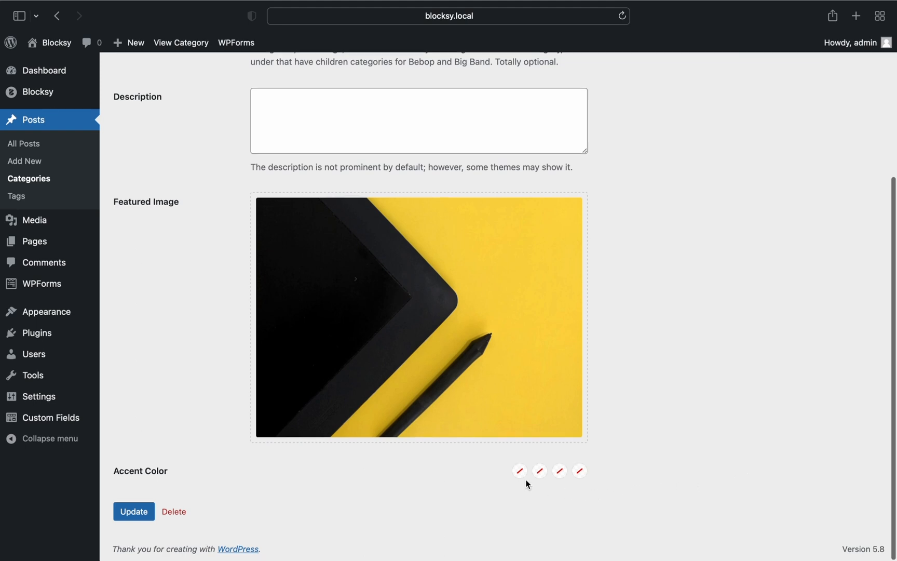
mouse_move(539, 471)
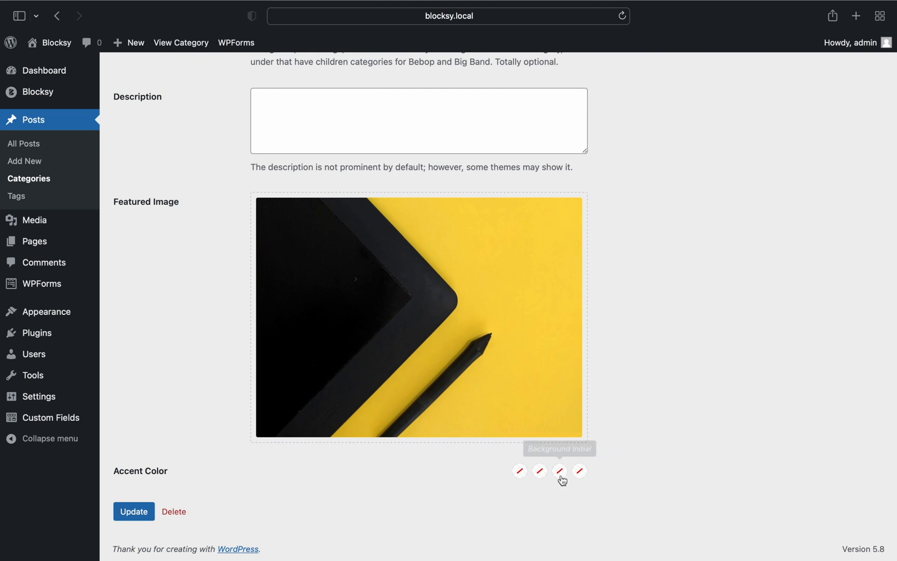
click(560, 470)
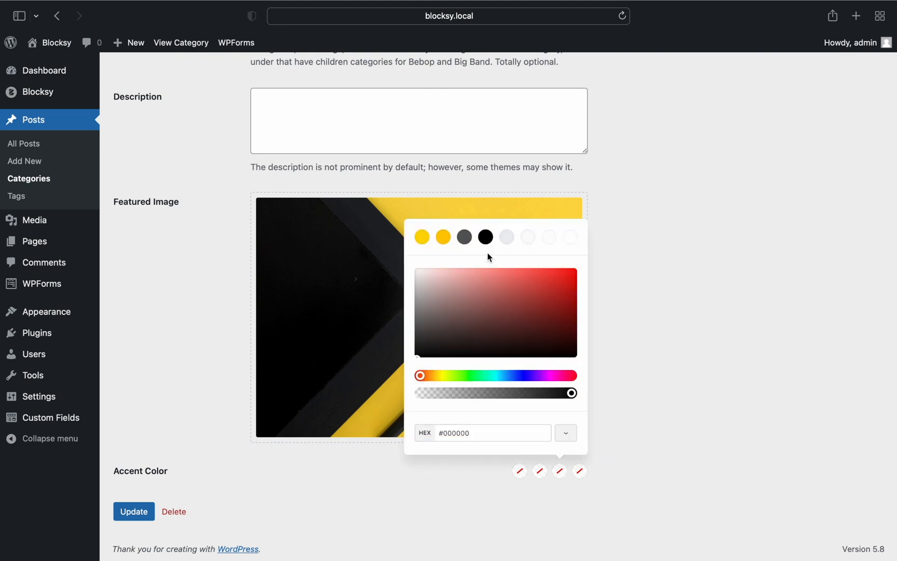
click(559, 470)
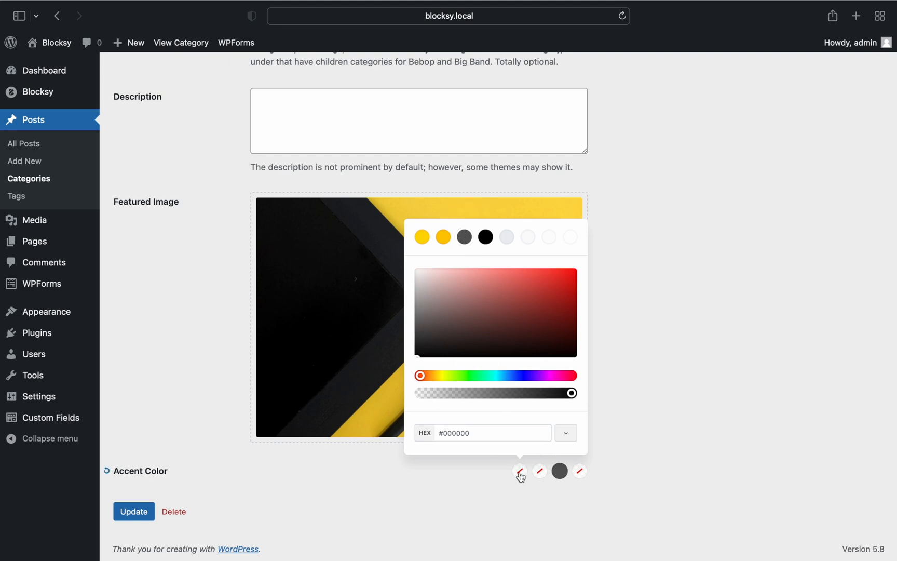
click(519, 470)
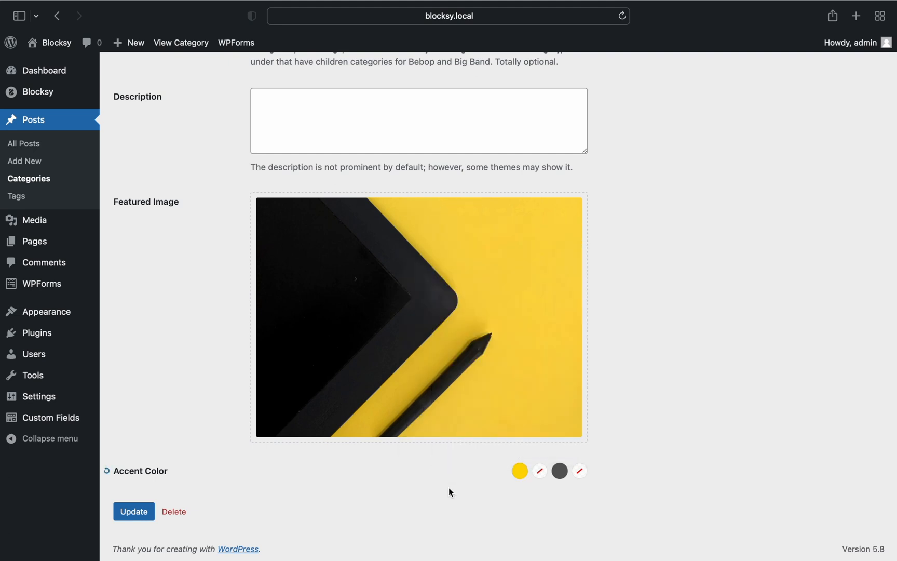
click(134, 511)
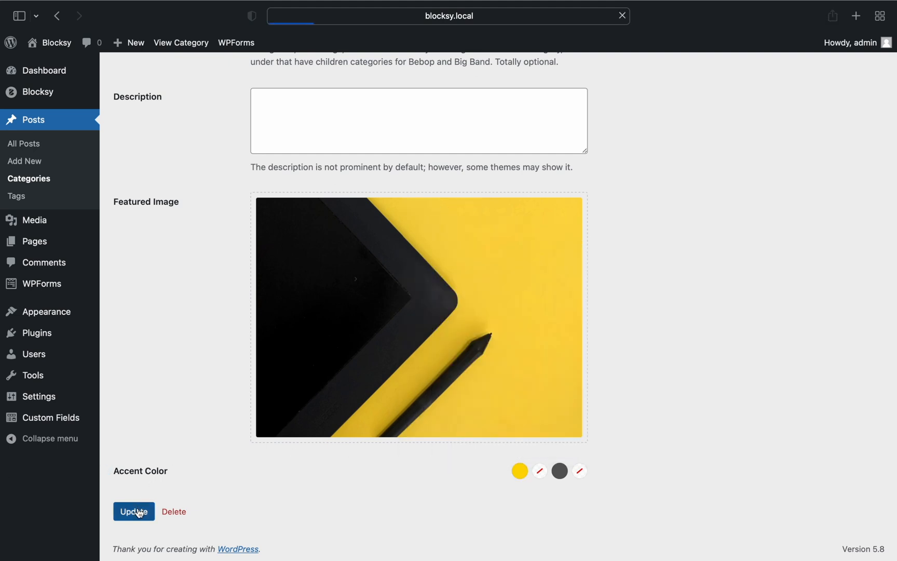
click(134, 511)
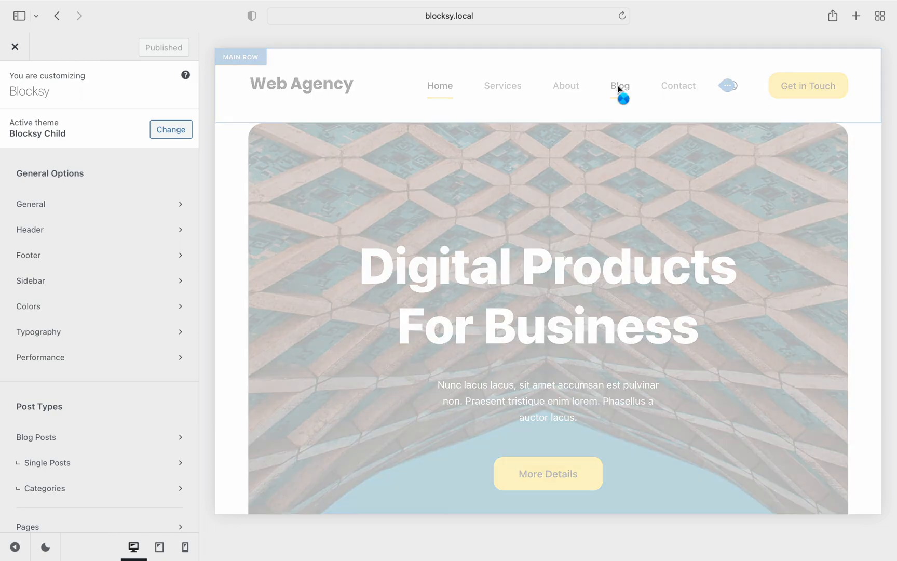
Enable the Read Progress toggle under Single Posts page elements.
click(619, 86)
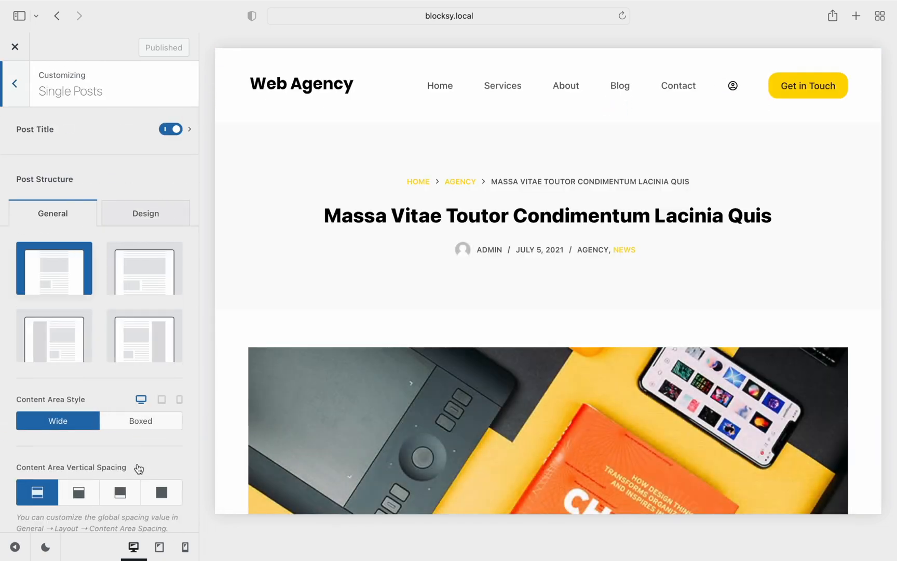
scroll(down, 3)
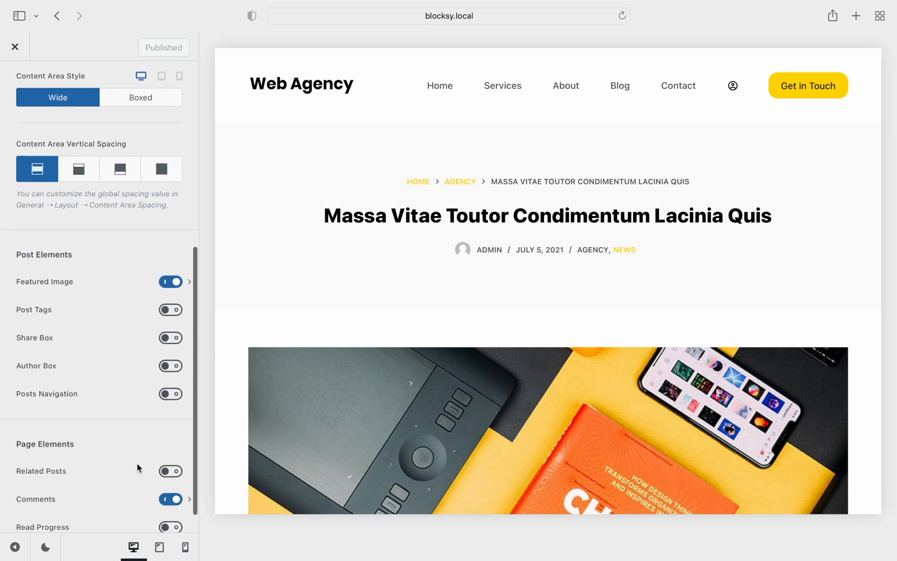
scroll(down, 3)
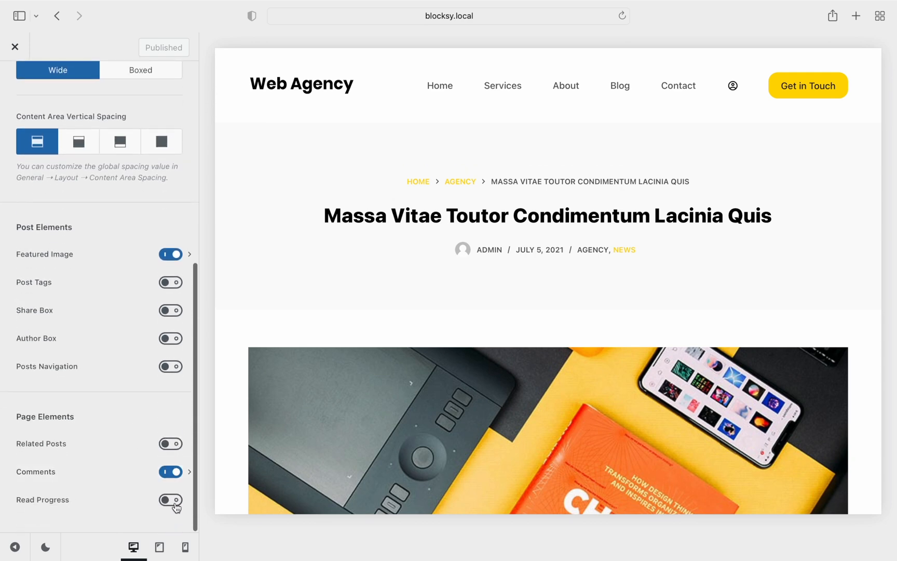
click(170, 499)
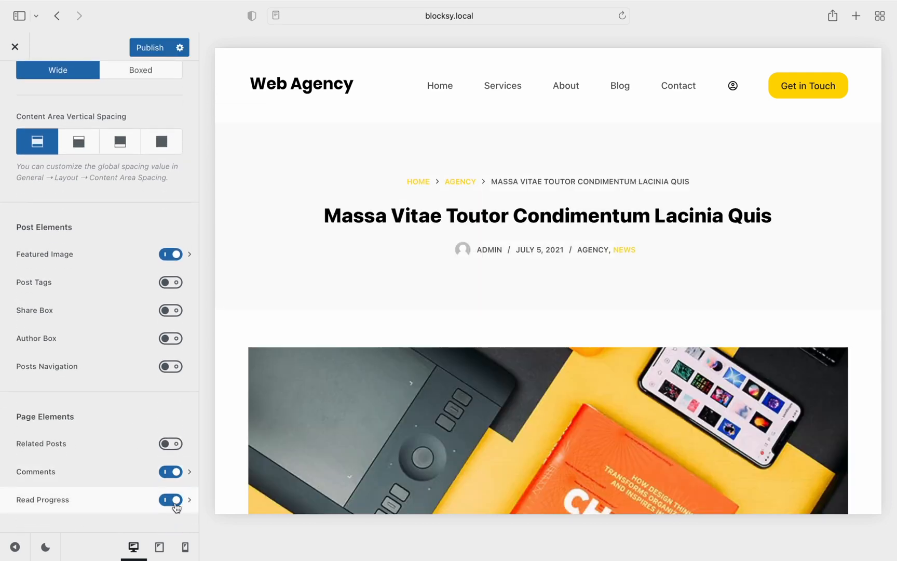
Open the Read Progress options and view its Design colour settings.
click(190, 499)
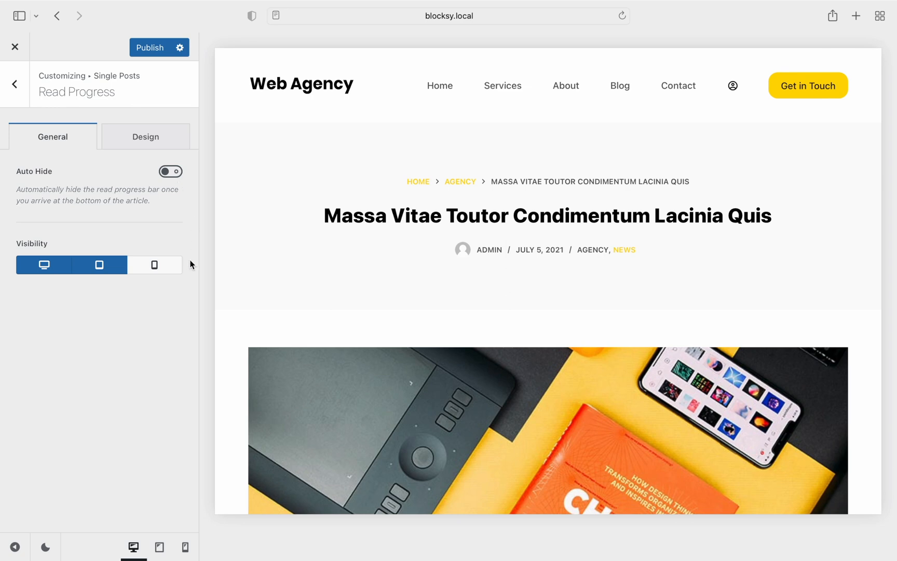
click(145, 136)
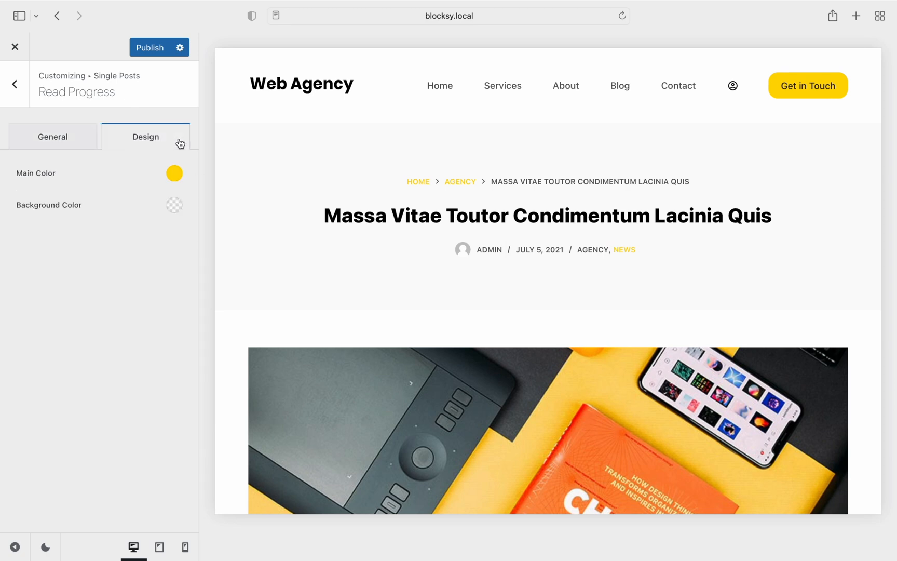
mouse_move(188, 190)
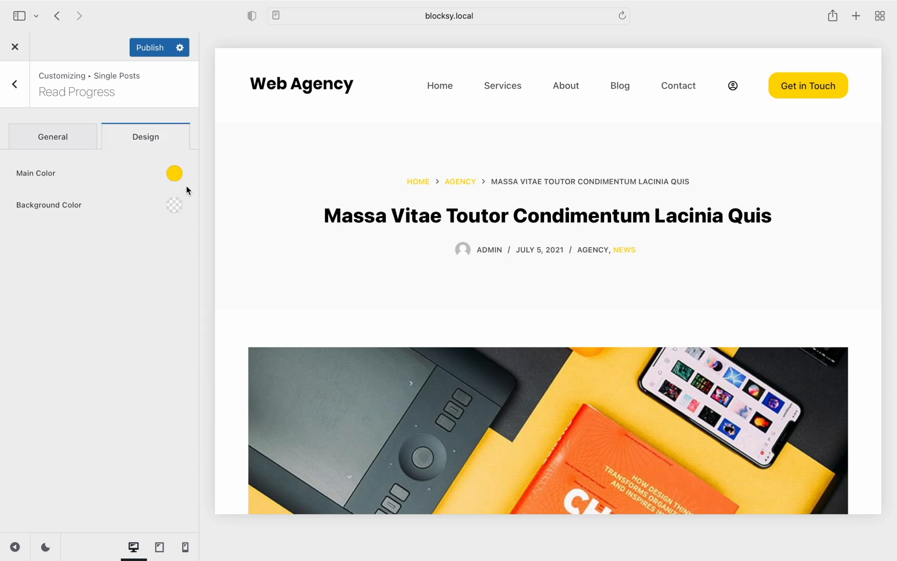
mouse_move(187, 214)
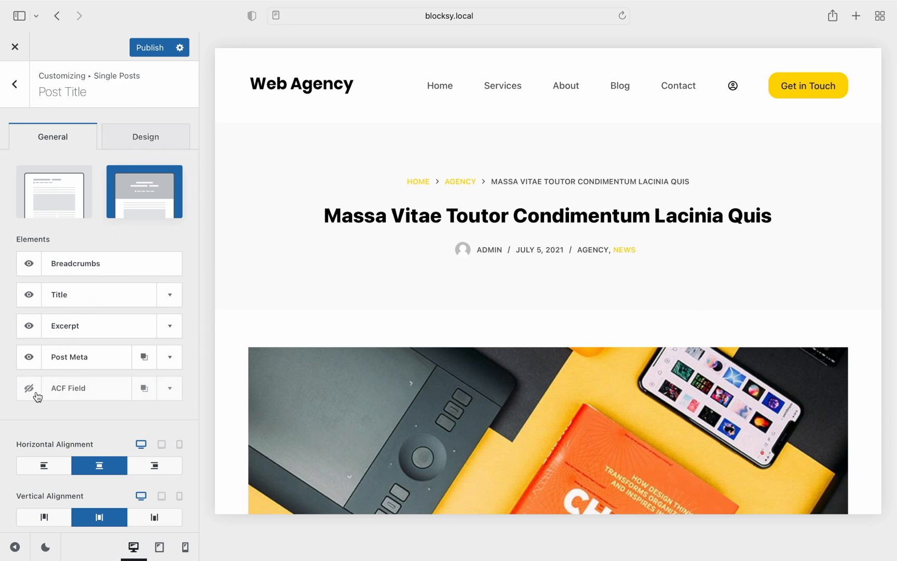
Enable the ACF Field title element and expand its options, showing 'Hotness 90%'.
click(28, 387)
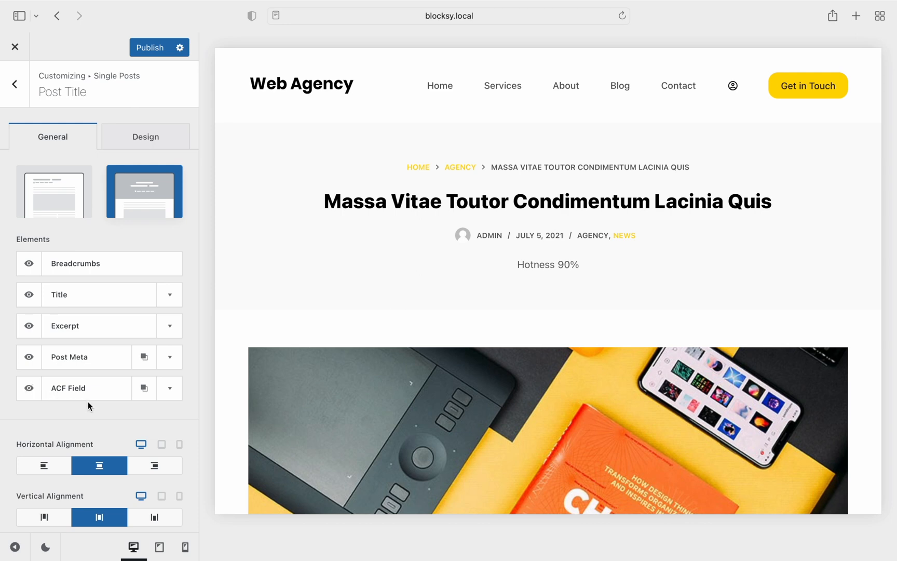
click(170, 388)
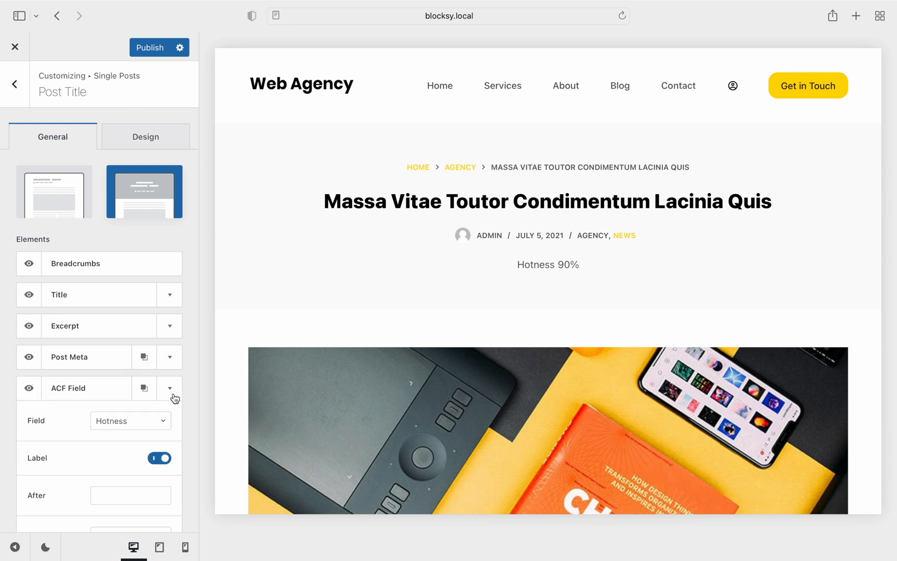
scroll(down, 3)
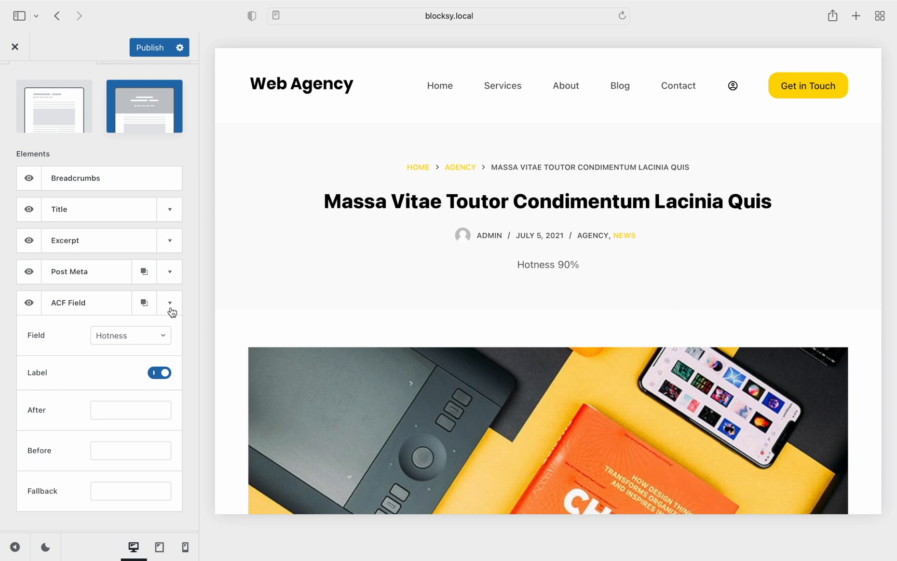
Add Read Time to the single post meta and return to the main customizer menu.
click(169, 302)
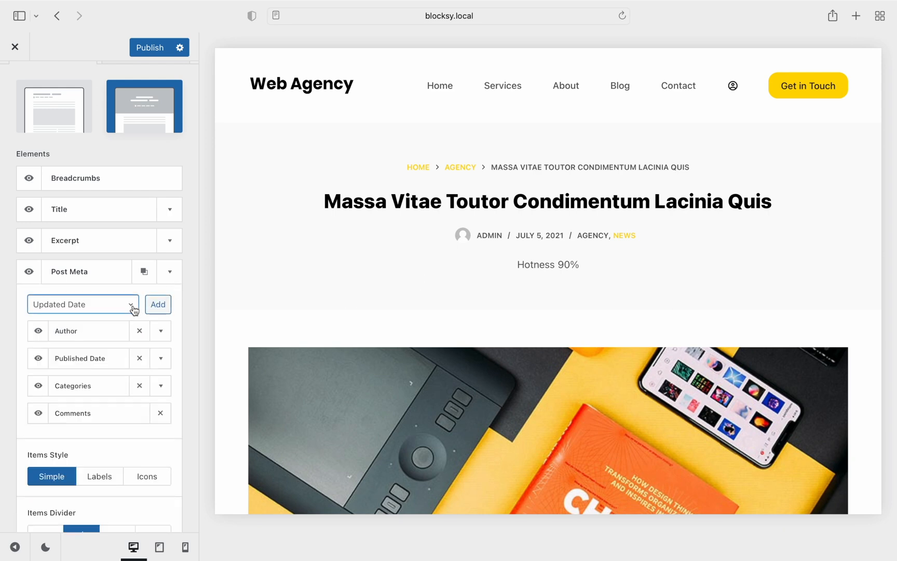
click(82, 303)
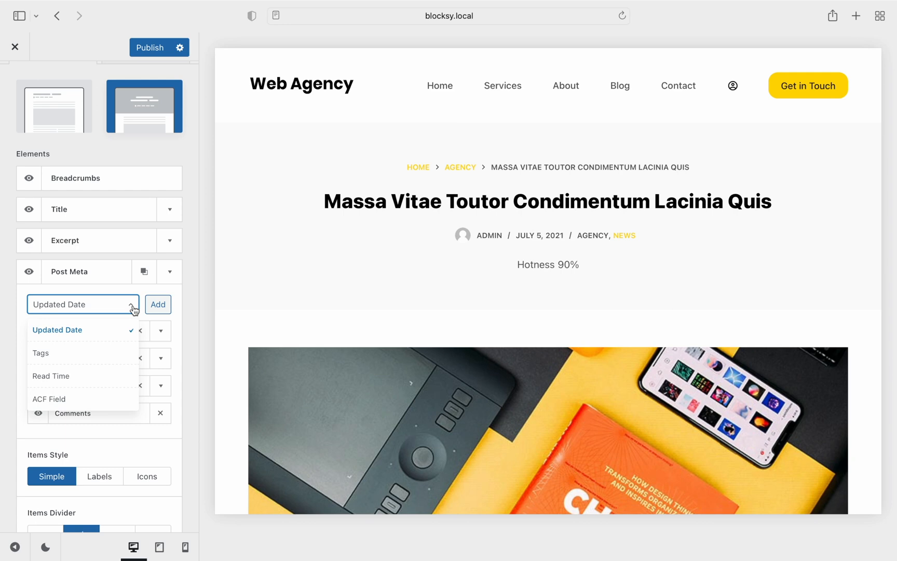
click(51, 375)
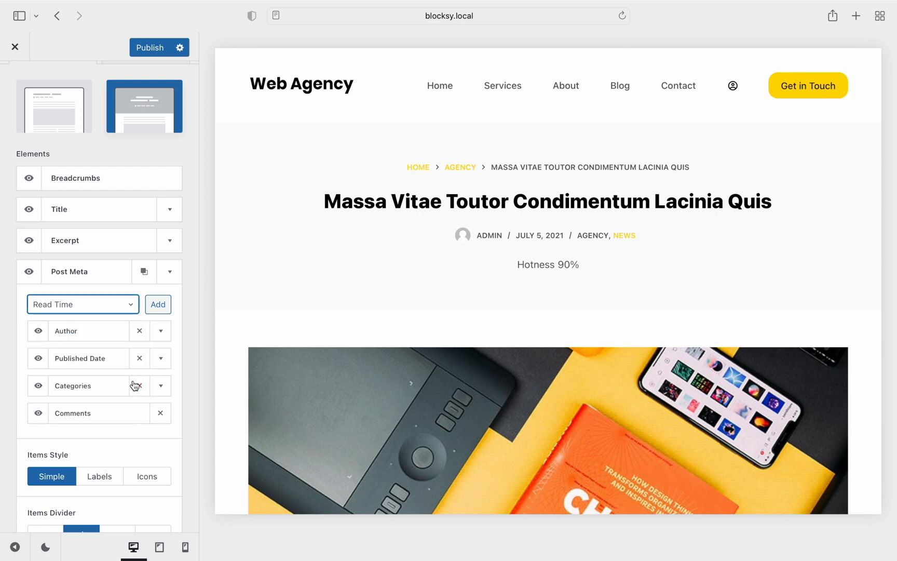
click(158, 304)
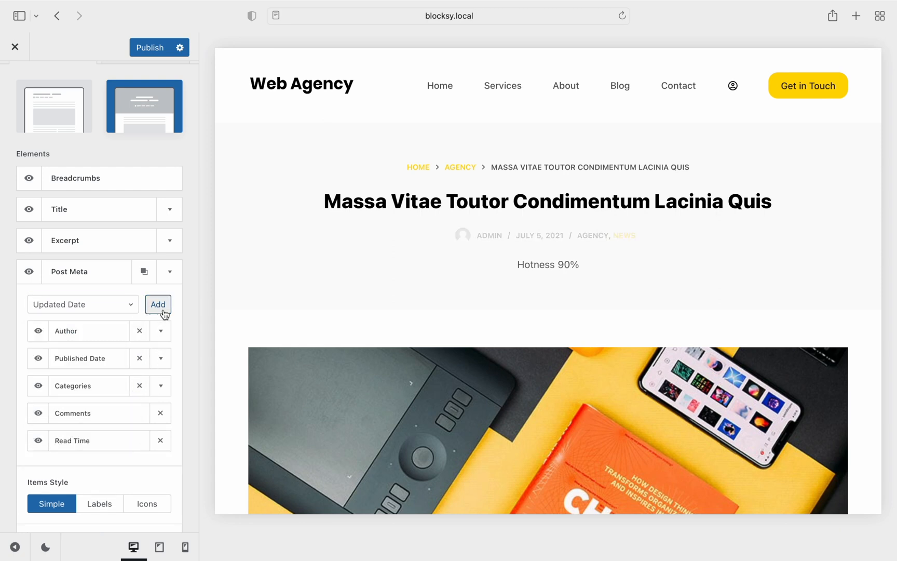
click(157, 303)
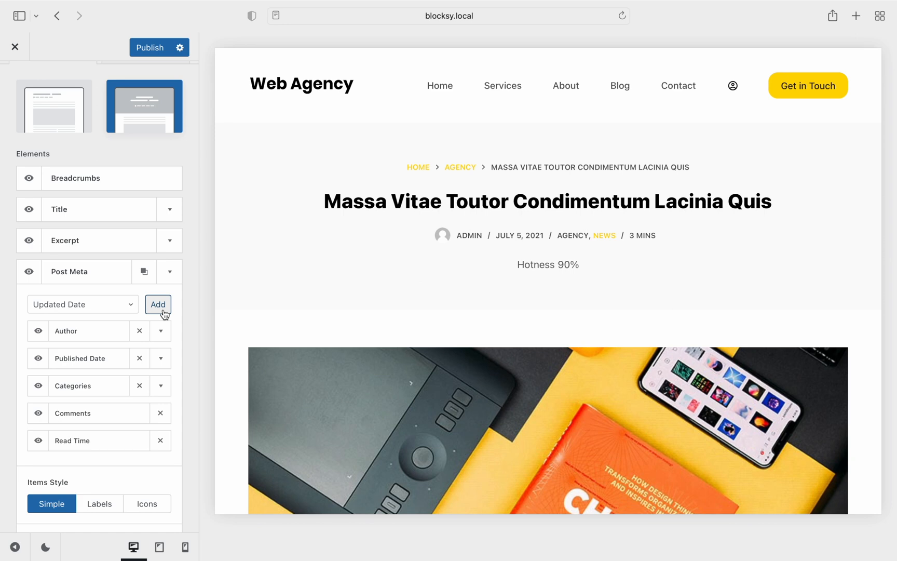
click(158, 304)
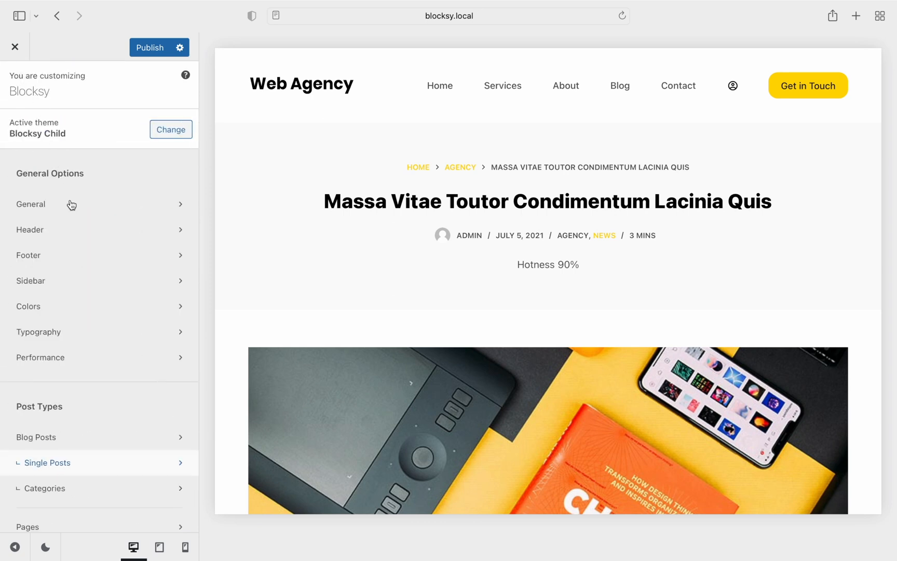
Enable the blog Posts Filter, keep the Type 1 style, and publish the changes.
click(35, 437)
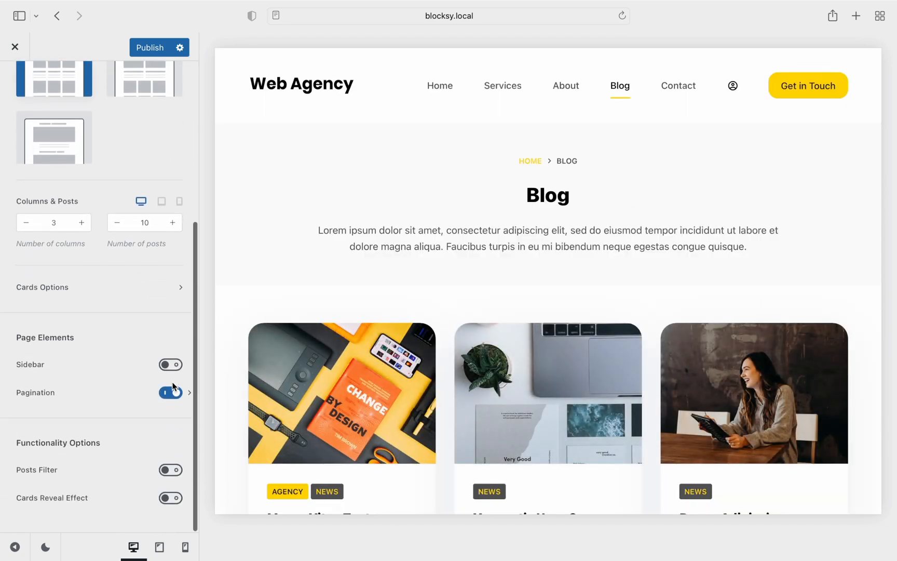
click(169, 471)
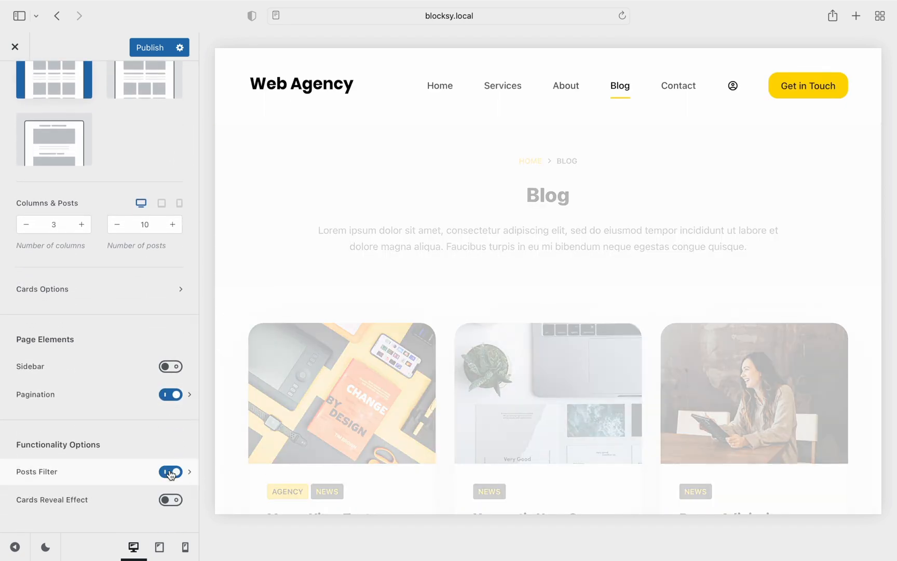
click(189, 471)
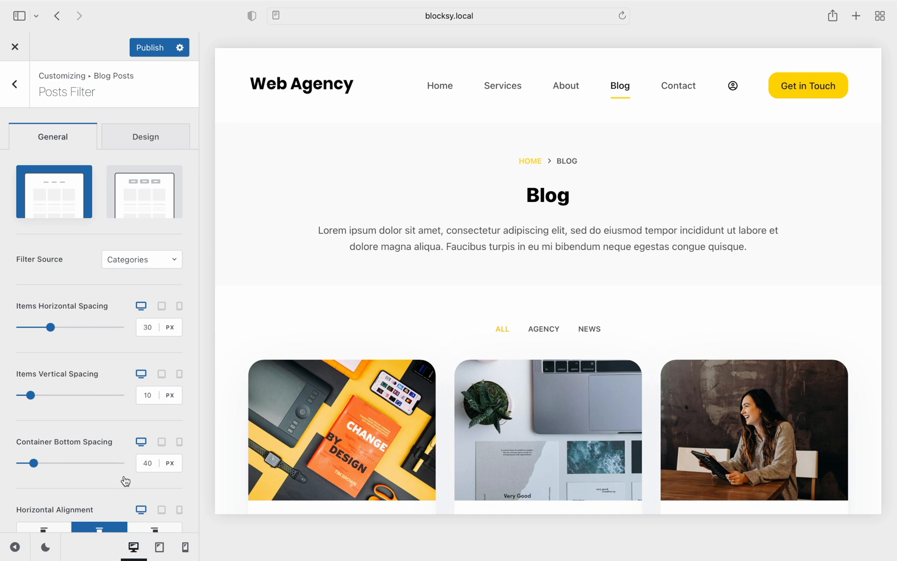
mouse_move(150, 204)
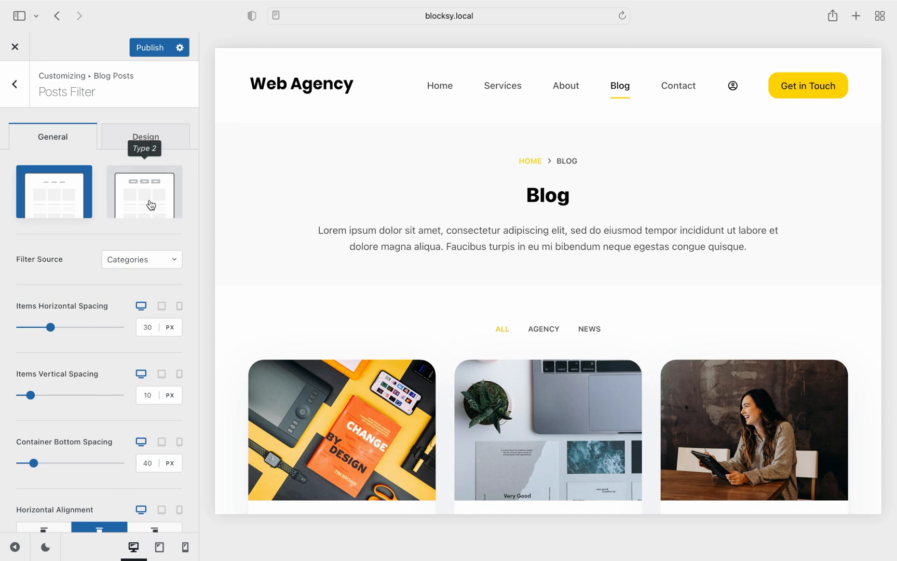
click(144, 191)
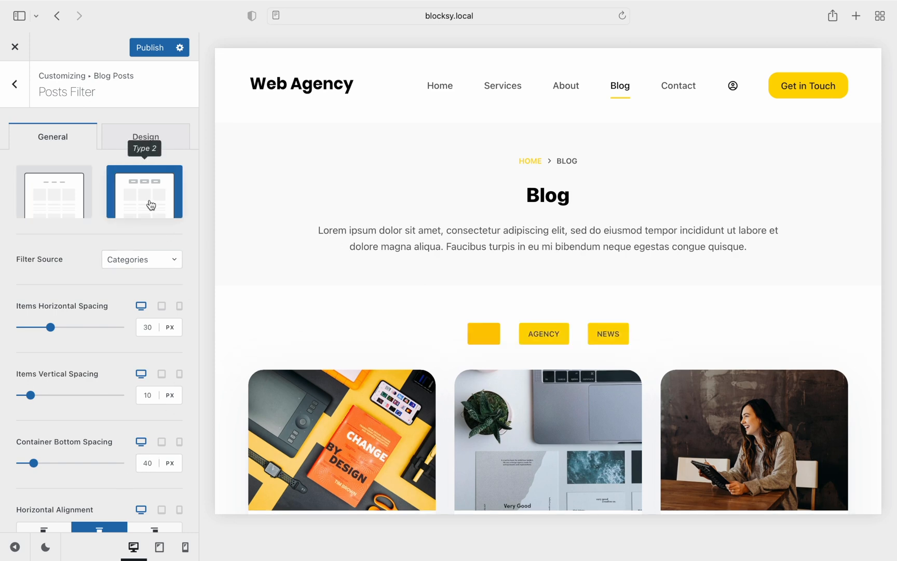
click(53, 191)
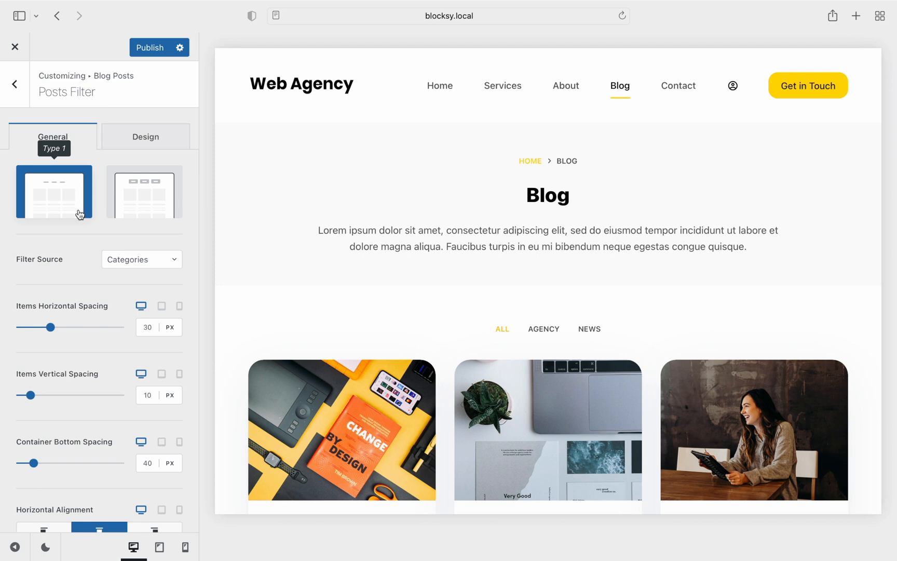
mouse_move(95, 225)
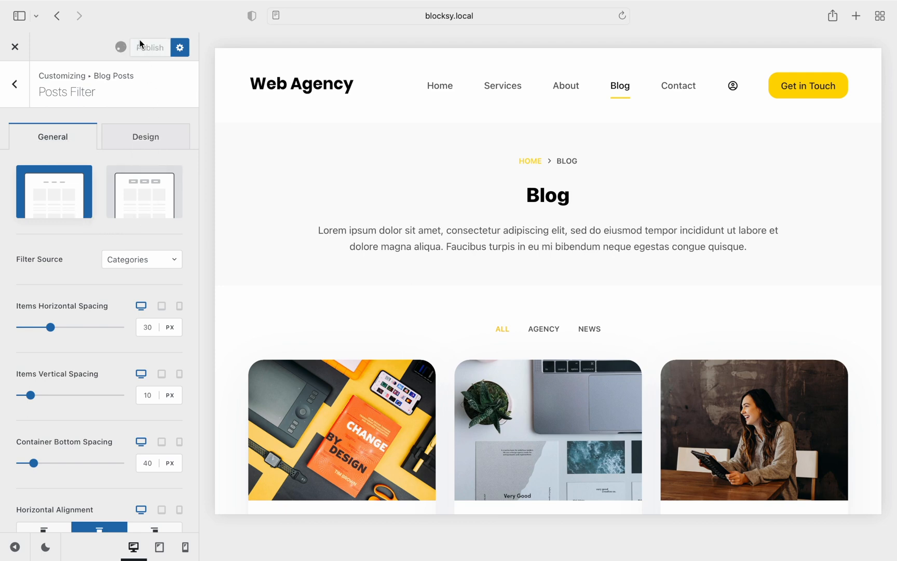
click(150, 47)
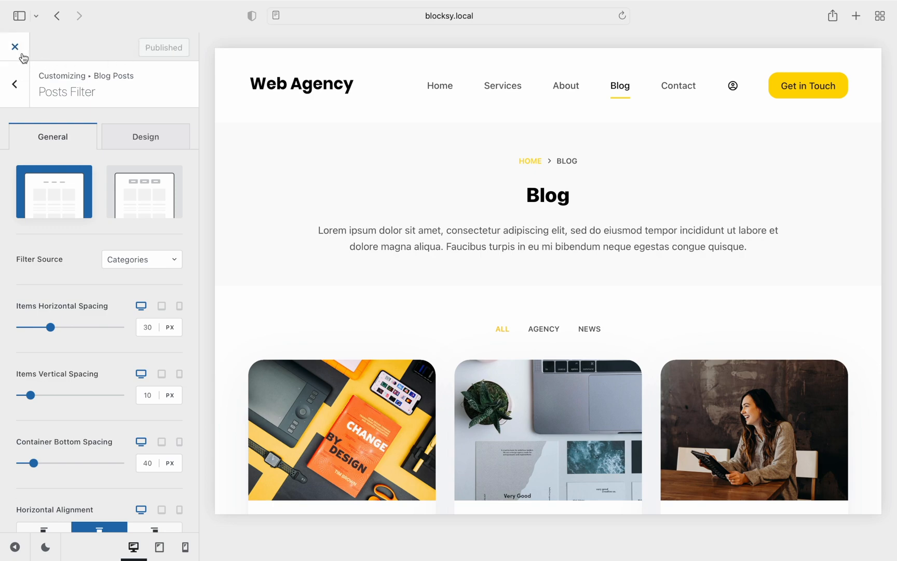
Open the live Blog page and test the filter with AGENCY, then NEWS.
click(15, 47)
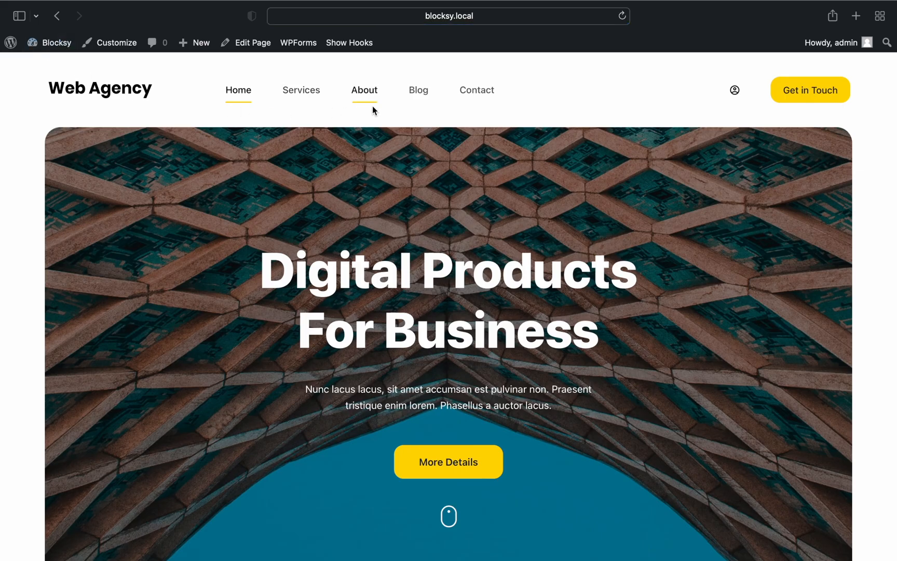
click(418, 90)
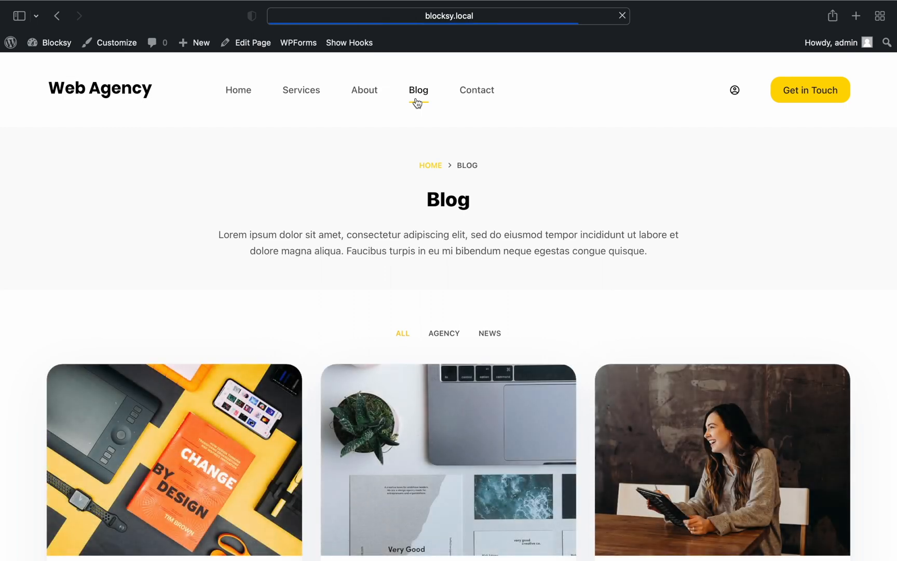
scroll(down, 3)
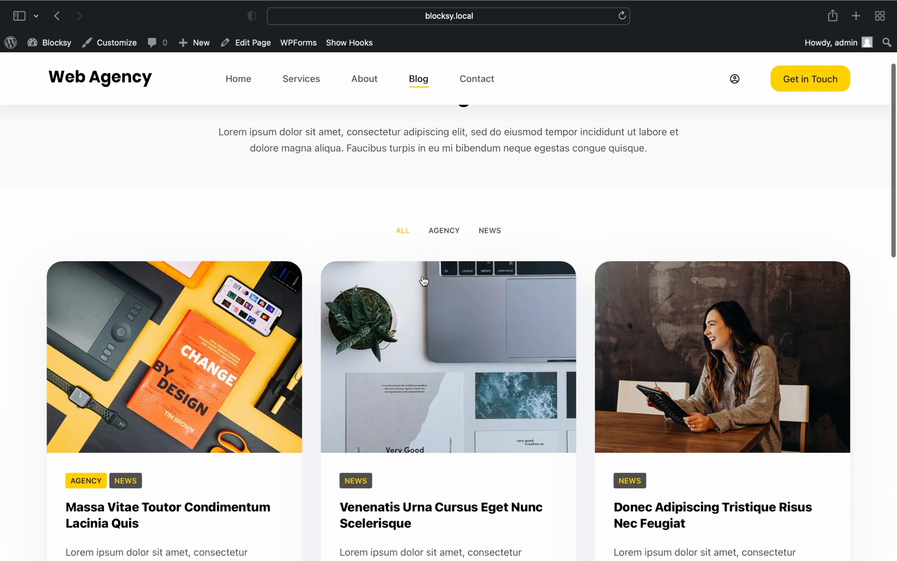
click(443, 230)
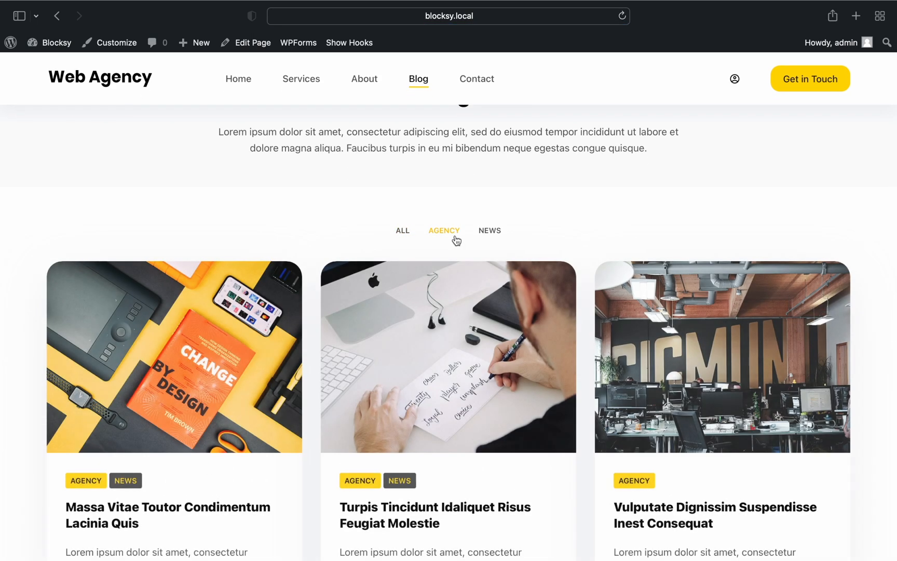
click(489, 230)
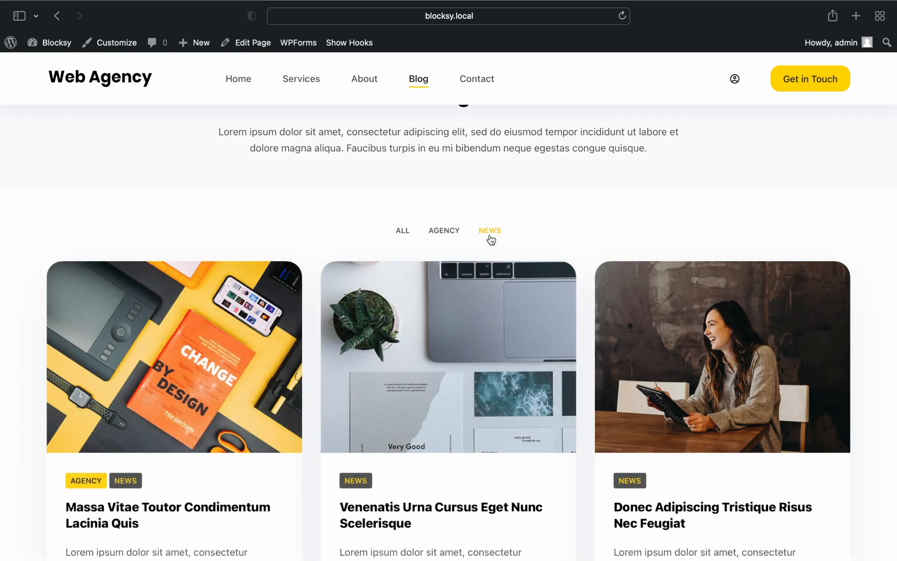
scroll(down, 3)
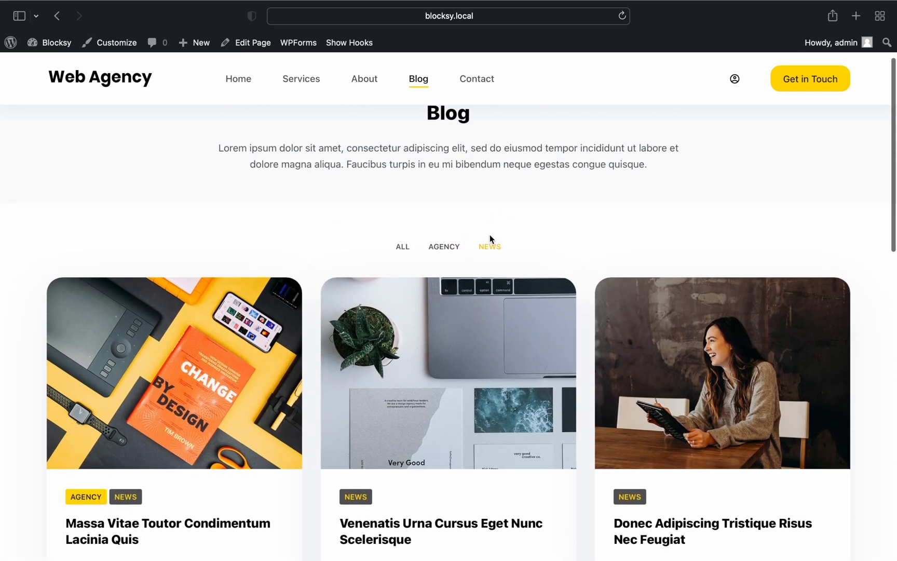
scroll(down, 3)
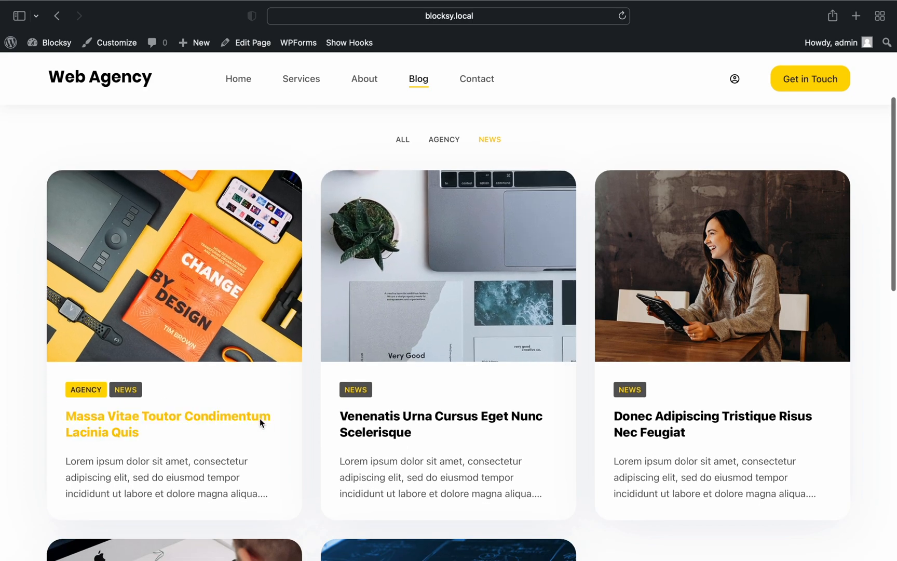
Open the Massa Vitae post, scroll through it, then follow its NEWS category link.
click(167, 415)
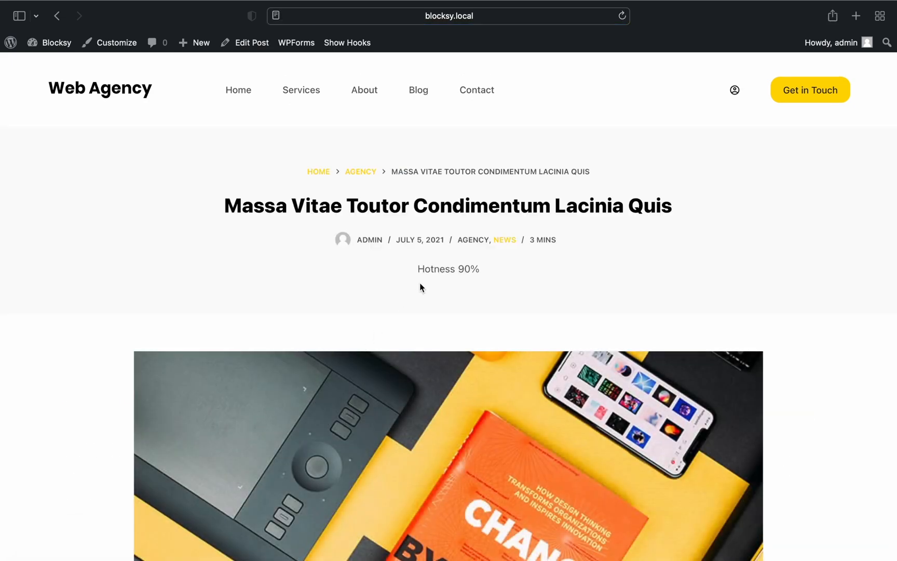
mouse_move(459, 280)
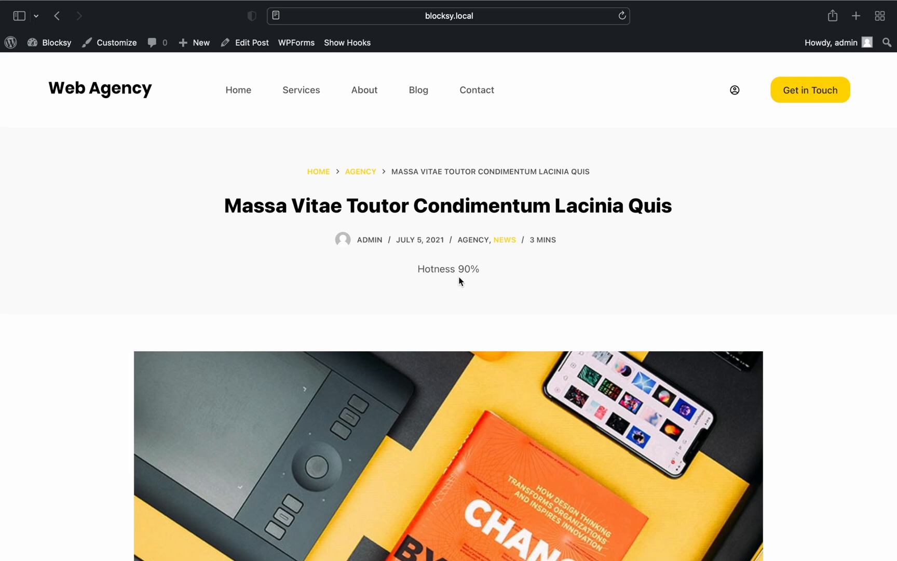
mouse_move(477, 281)
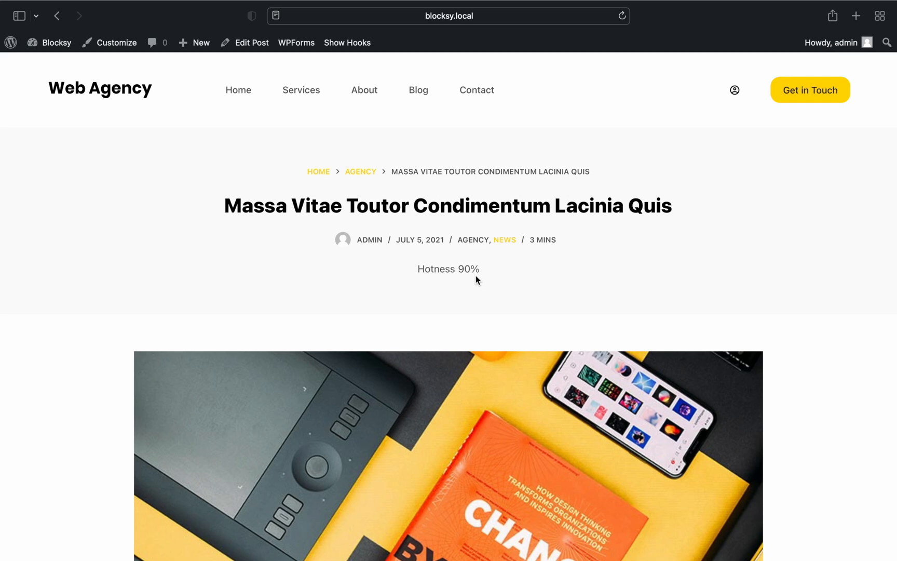
scroll(down, 3)
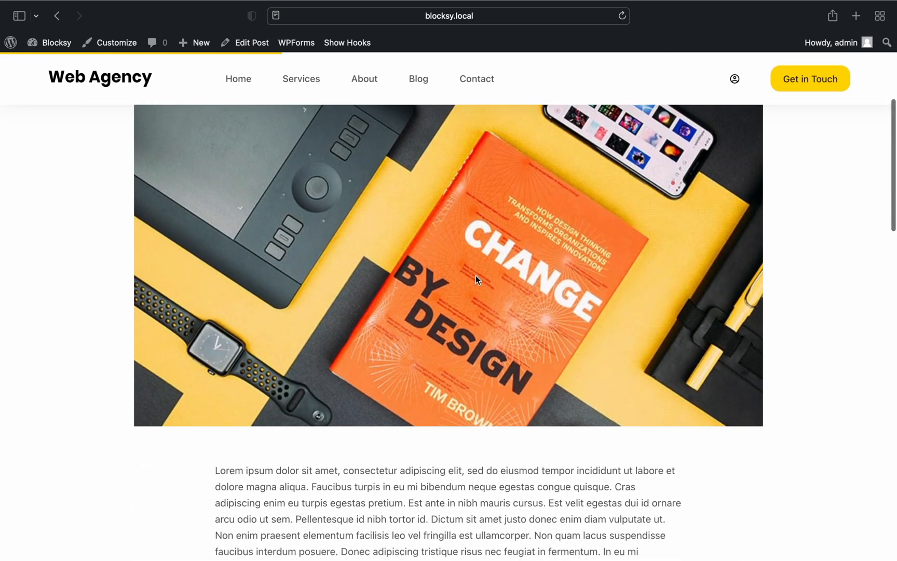
scroll(down, 3)
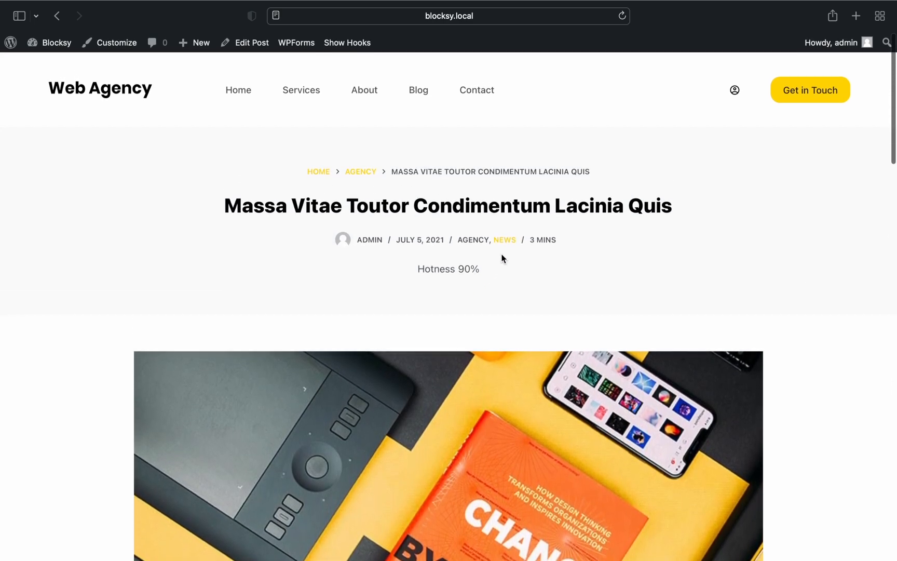
mouse_move(505, 246)
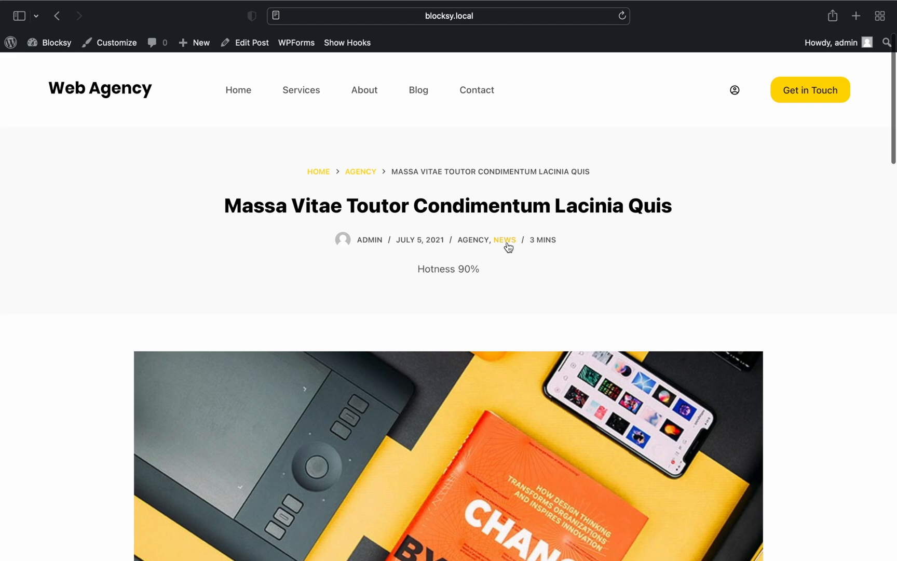
click(504, 240)
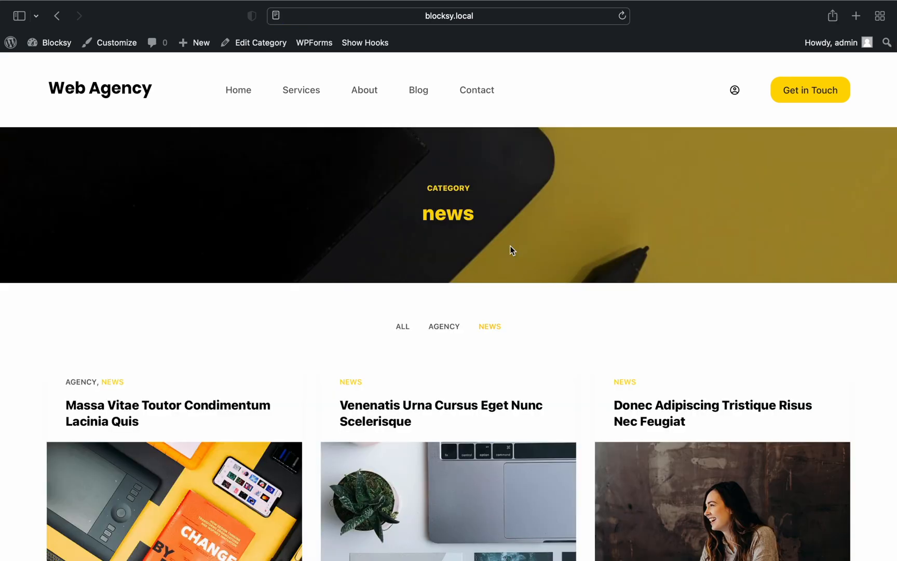